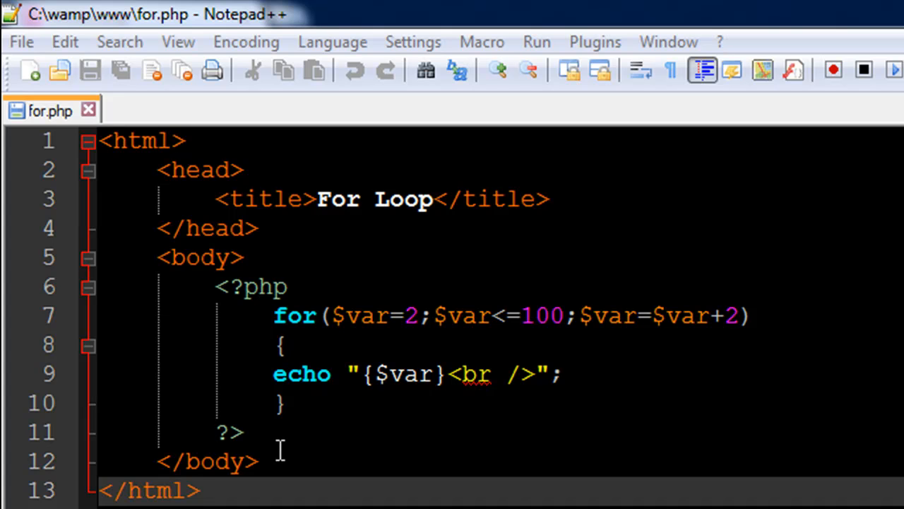
pyautogui.moveTo(328, 347)
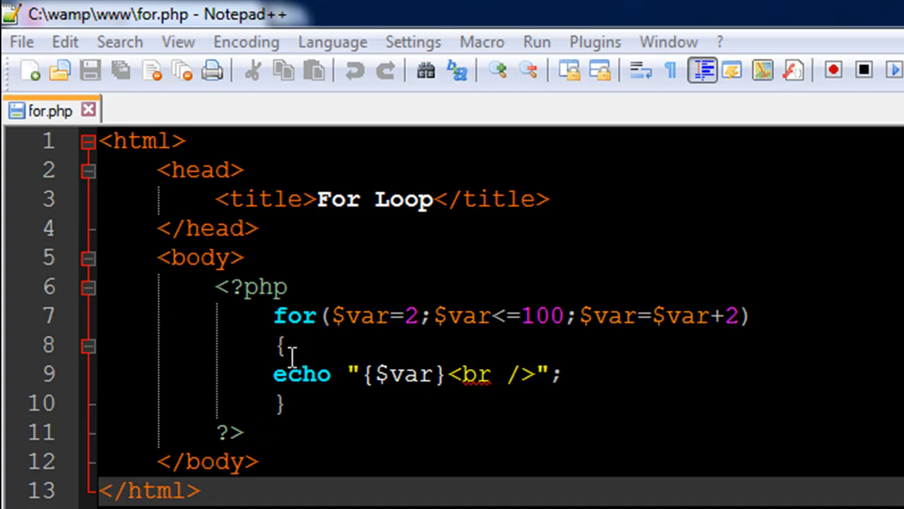
pyautogui.moveTo(291, 404)
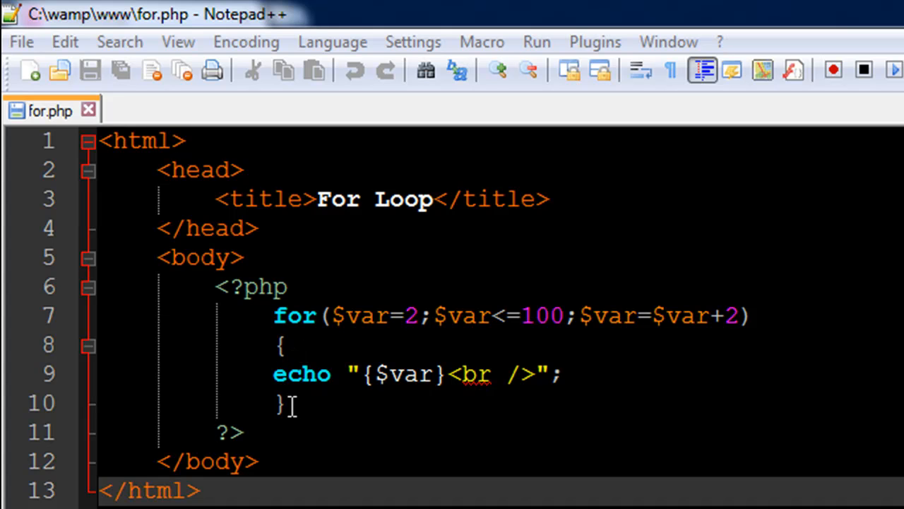
pyautogui.moveTo(308, 402)
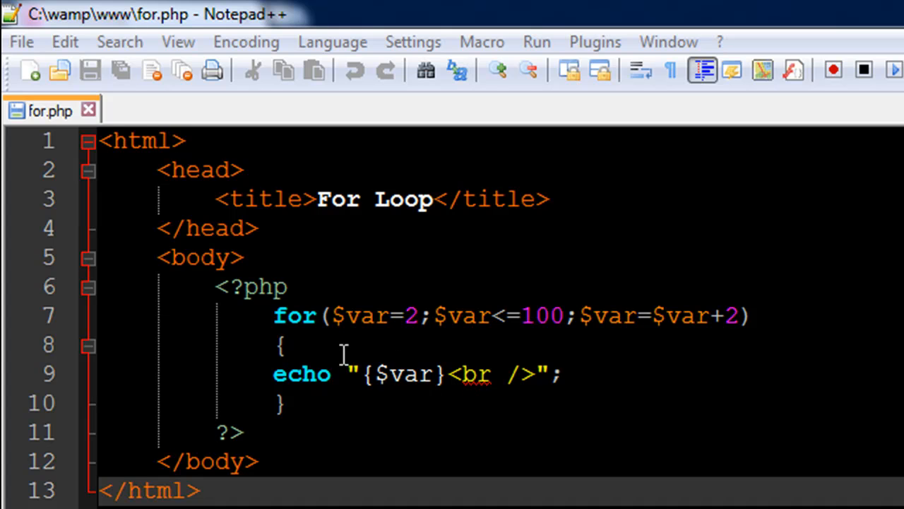
pyautogui.moveTo(342, 398)
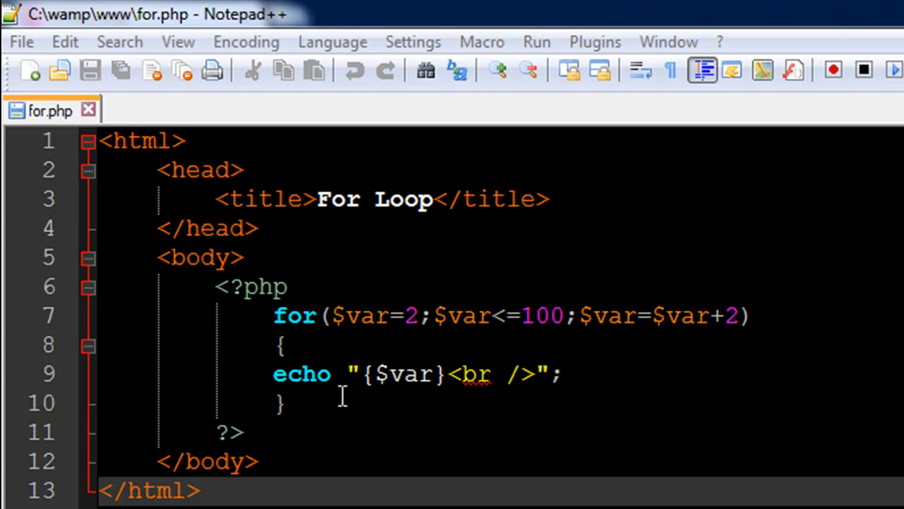
pyautogui.moveTo(342, 398)
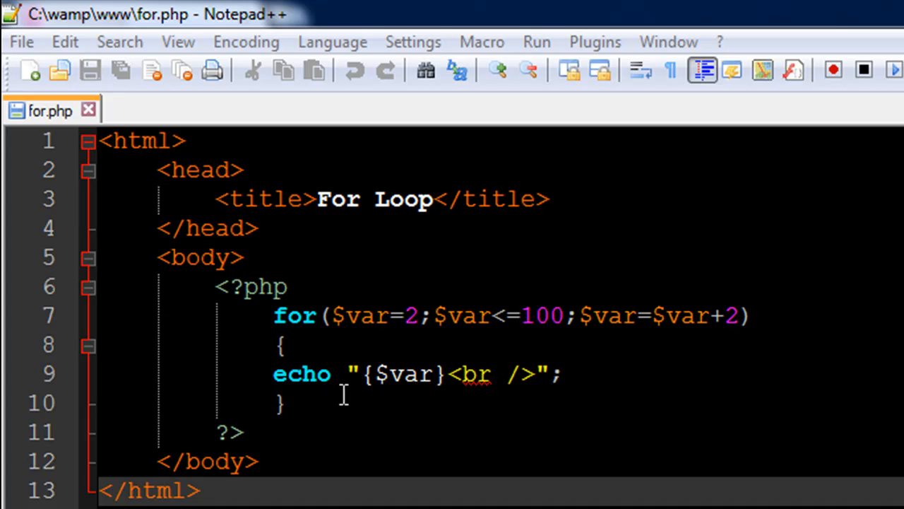
pyautogui.moveTo(354, 332)
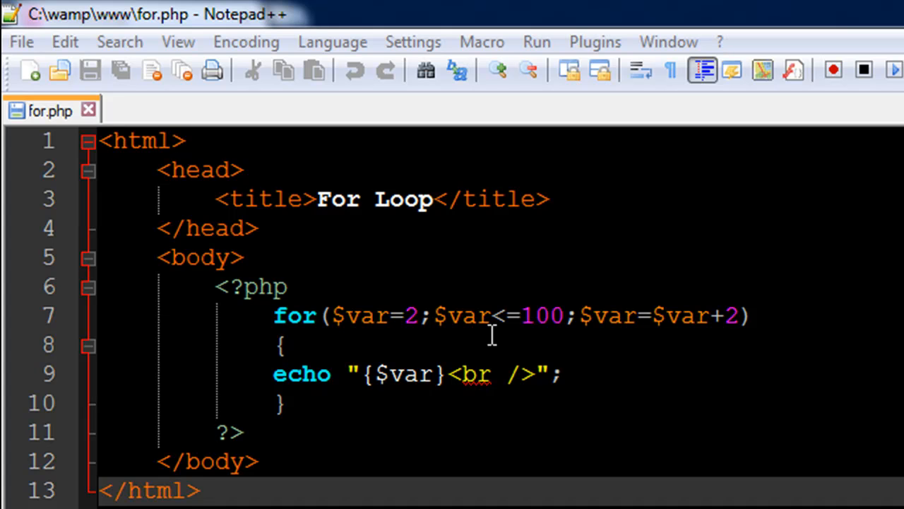
pyautogui.moveTo(597, 305)
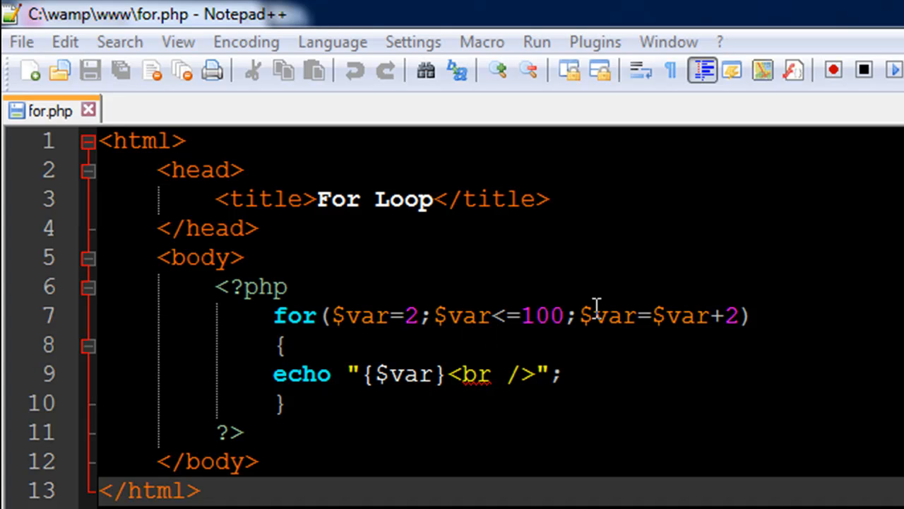
pyautogui.moveTo(651, 330)
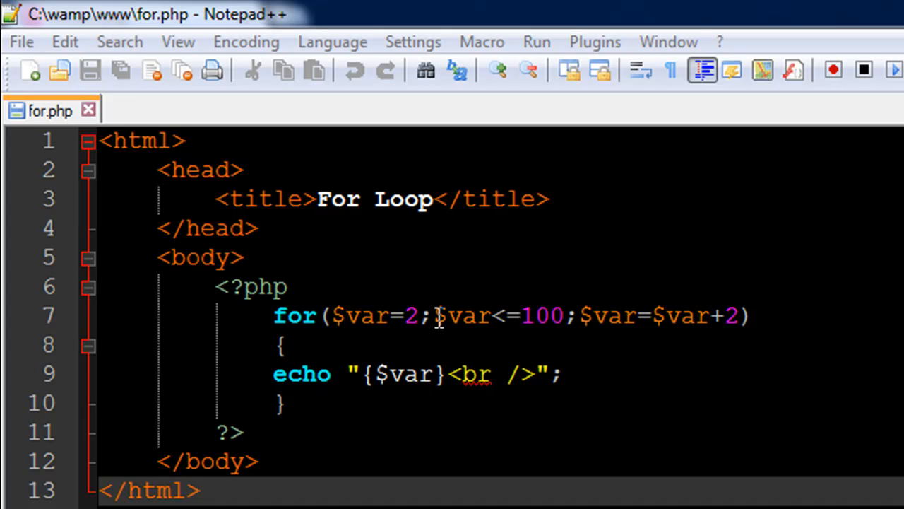
# Step: Review the for loop that echoes $var from 2 to 100 in steps of 2
pyautogui.moveTo(435, 315); pyautogui.dragTo(565, 316)
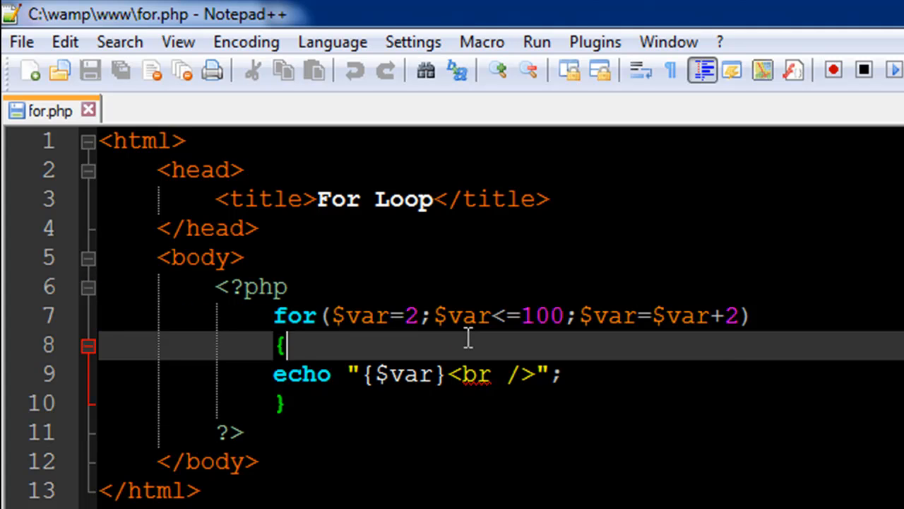
pyautogui.moveTo(548, 313)
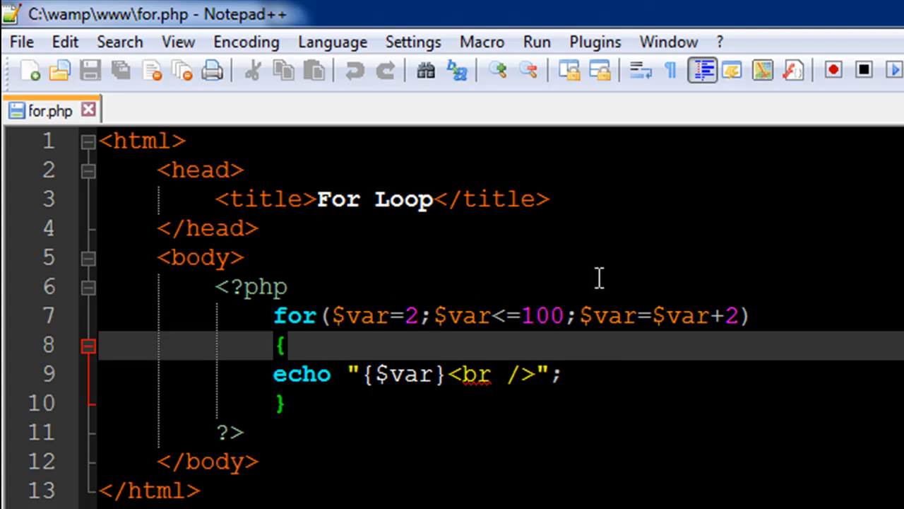
pyautogui.moveTo(339, 274)
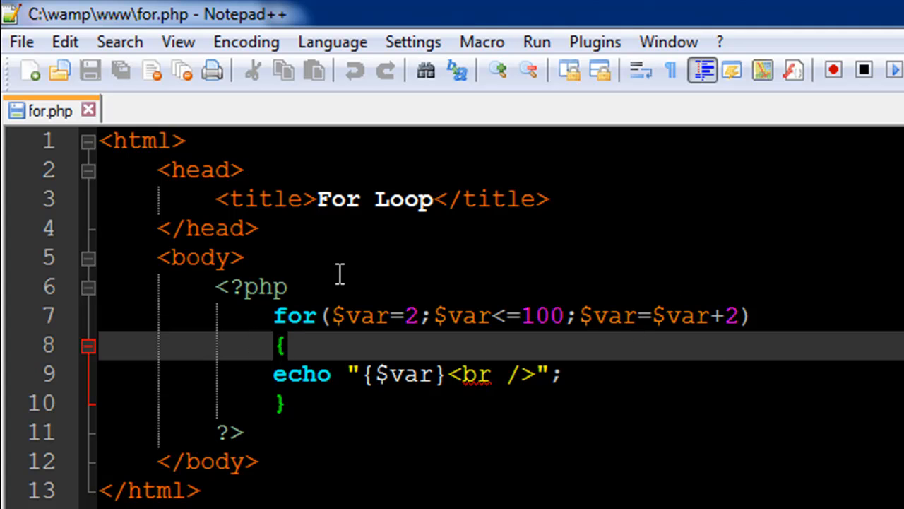
pyautogui.moveTo(580, 325)
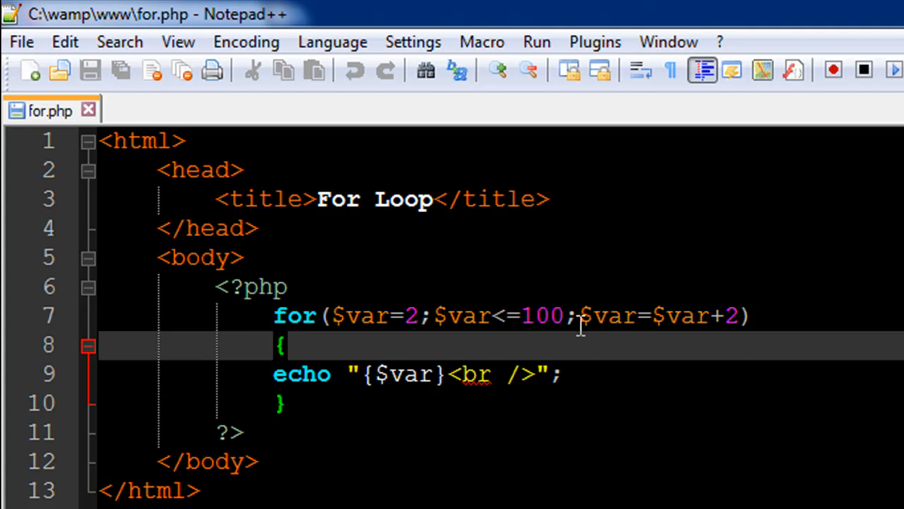
pyautogui.moveTo(576, 315); pyautogui.dragTo(740, 315)
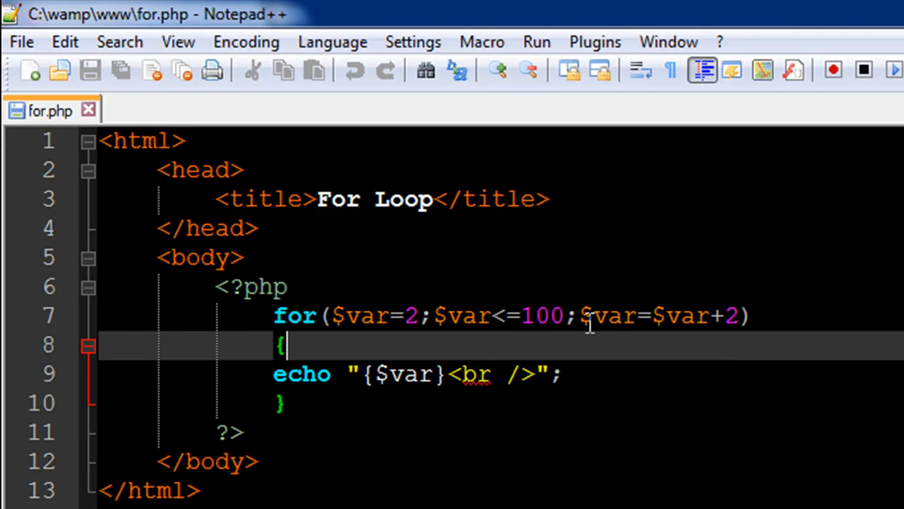
pyautogui.moveTo(652, 295)
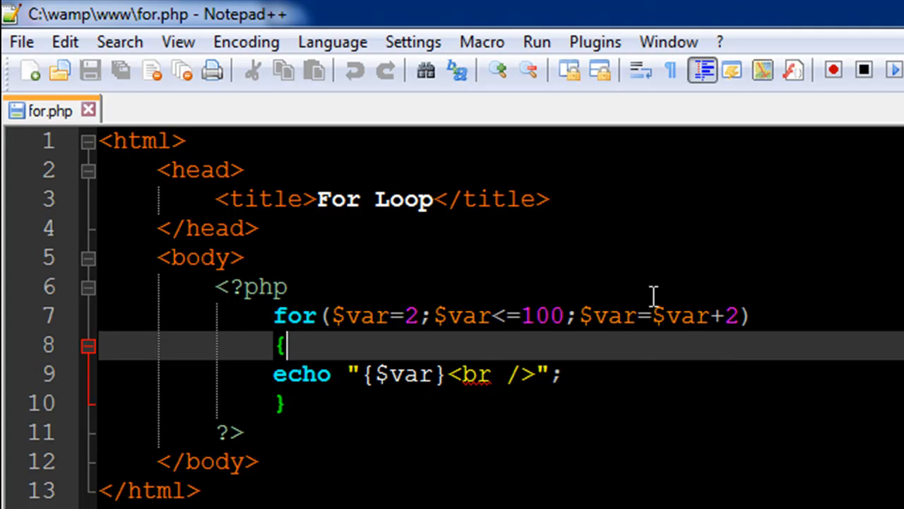
pyautogui.moveTo(638, 325)
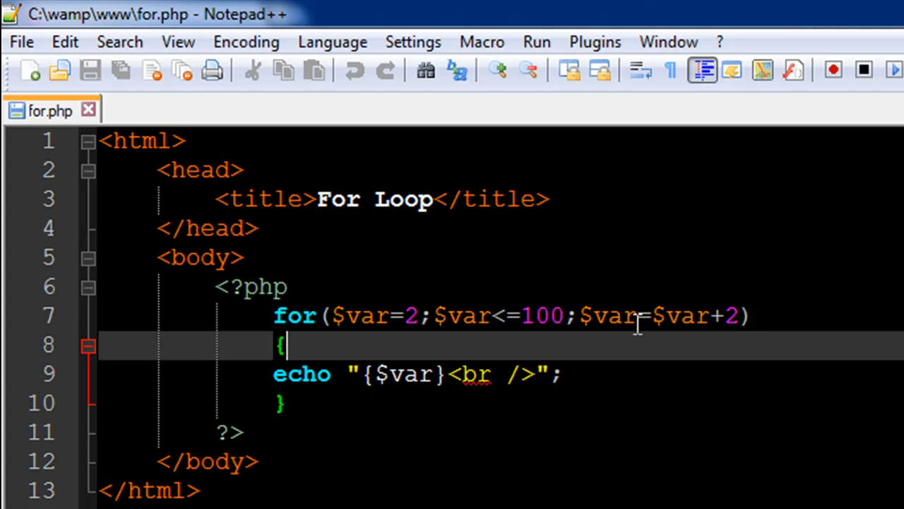
pyautogui.moveTo(336, 319)
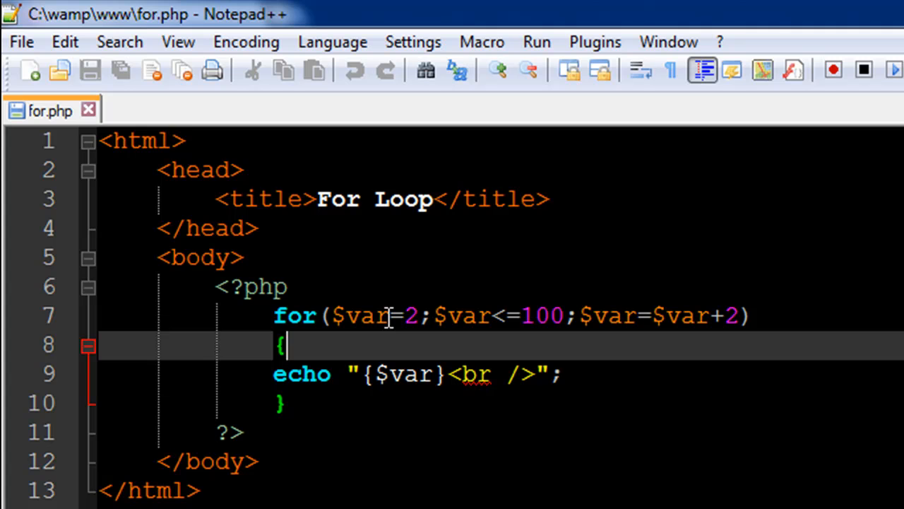
pyautogui.moveTo(339, 317)
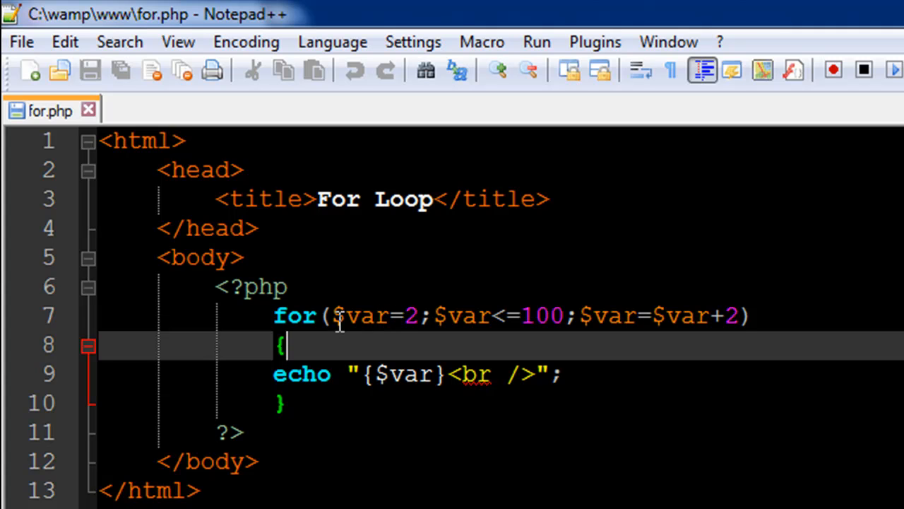
pyautogui.moveTo(384, 340)
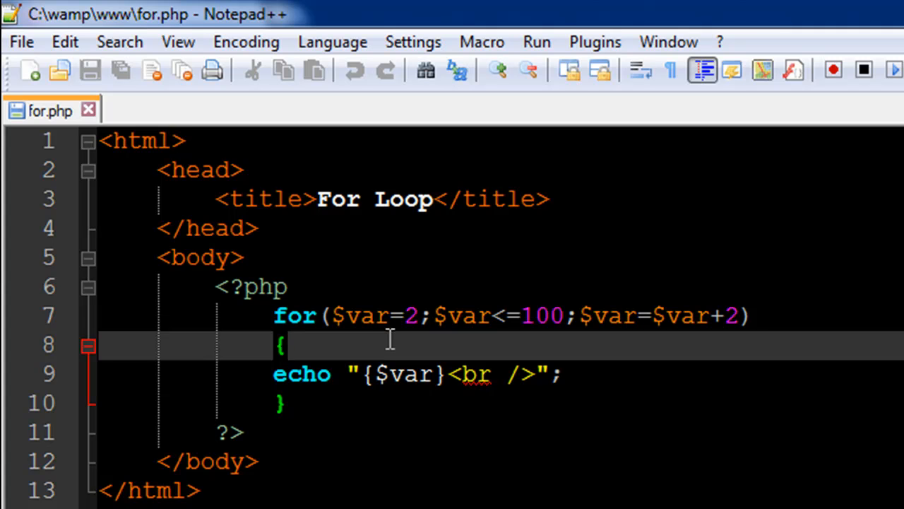
pyautogui.moveTo(353, 310)
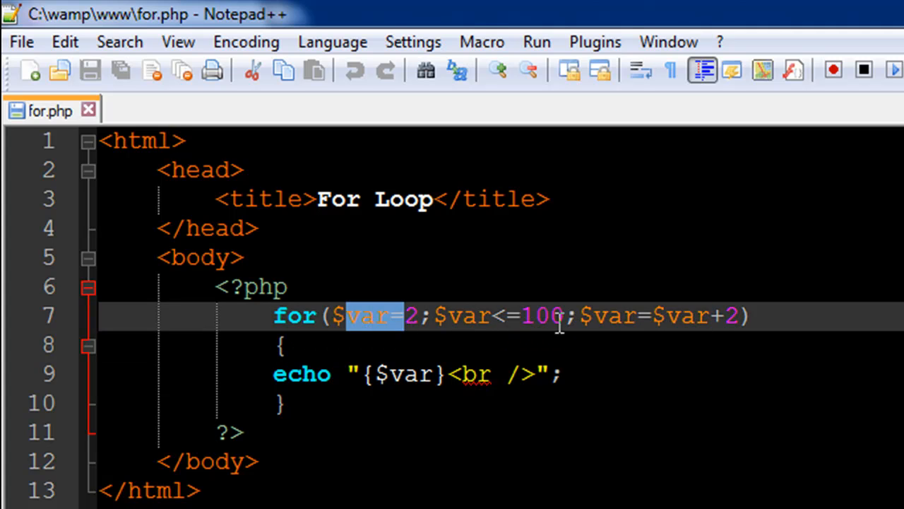
pyautogui.moveTo(695, 316)
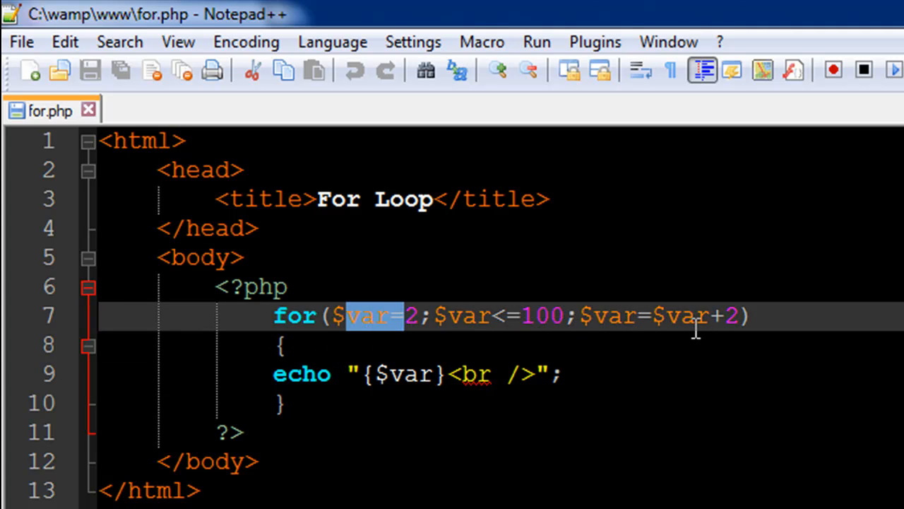
pyautogui.moveTo(788, 304)
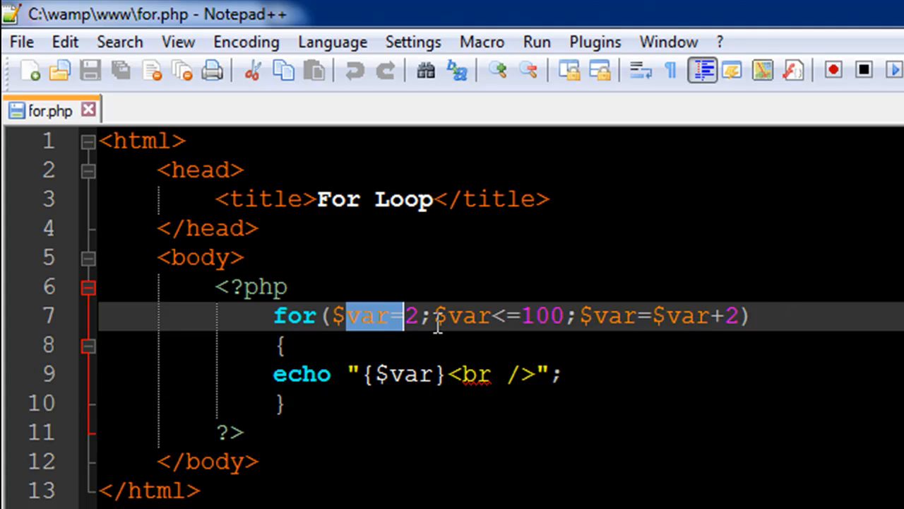
pyautogui.click(435, 315)
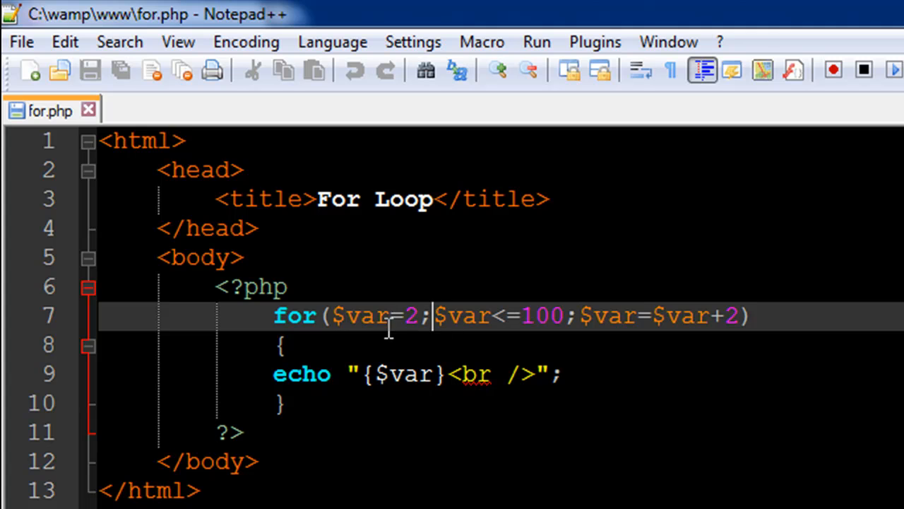
pyautogui.moveTo(408, 328)
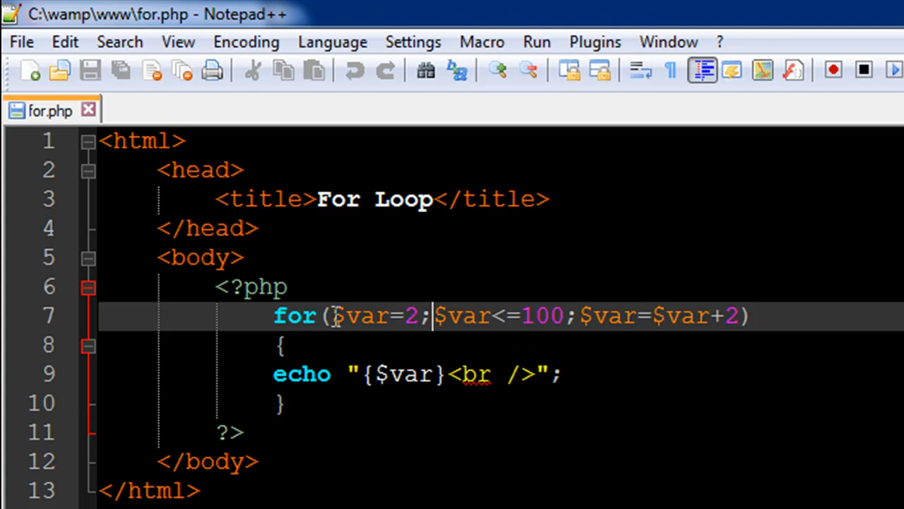
pyautogui.moveTo(514, 328)
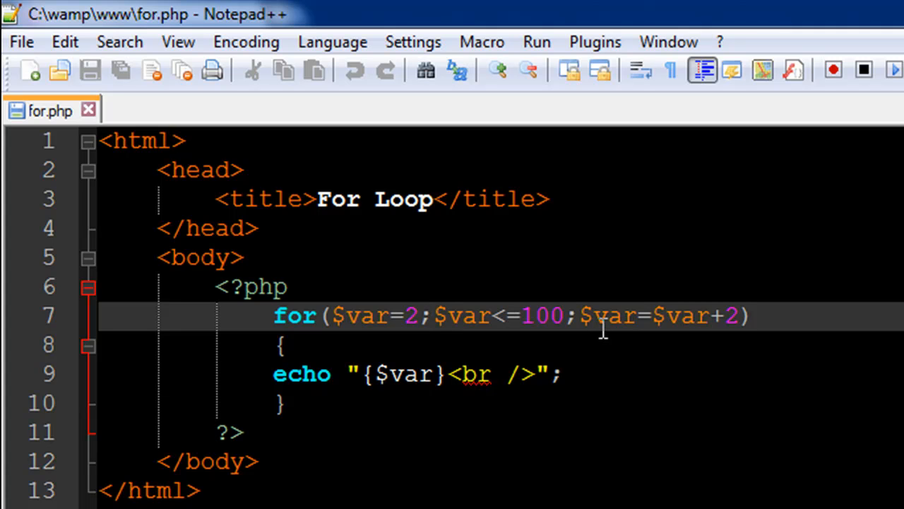
pyautogui.moveTo(484, 343)
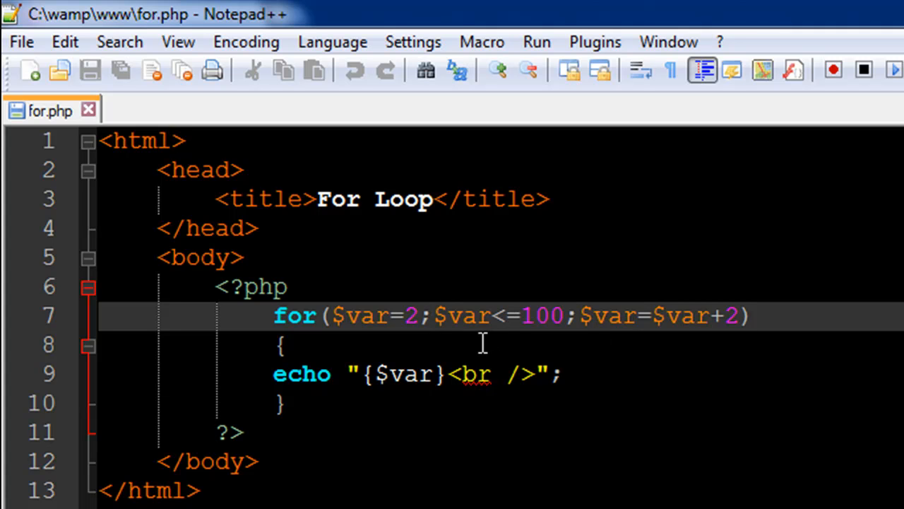
pyautogui.moveTo(271, 382)
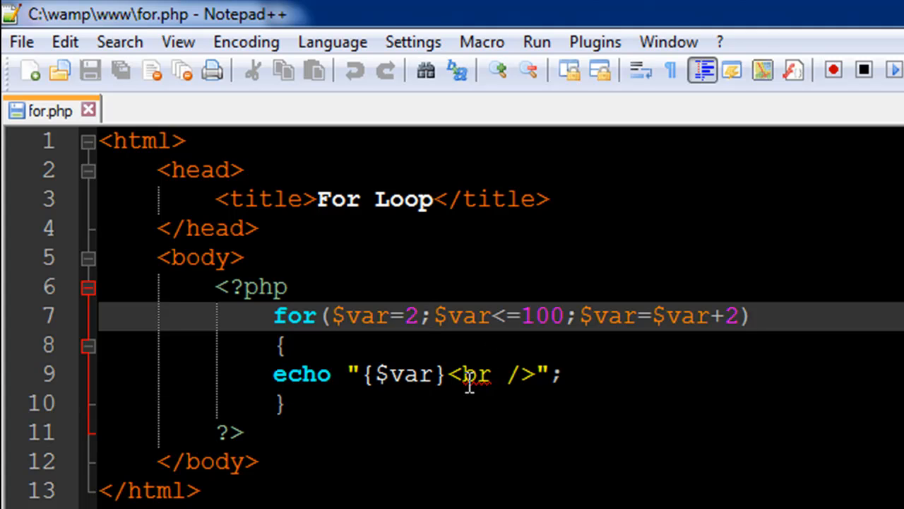
pyautogui.moveTo(653, 352)
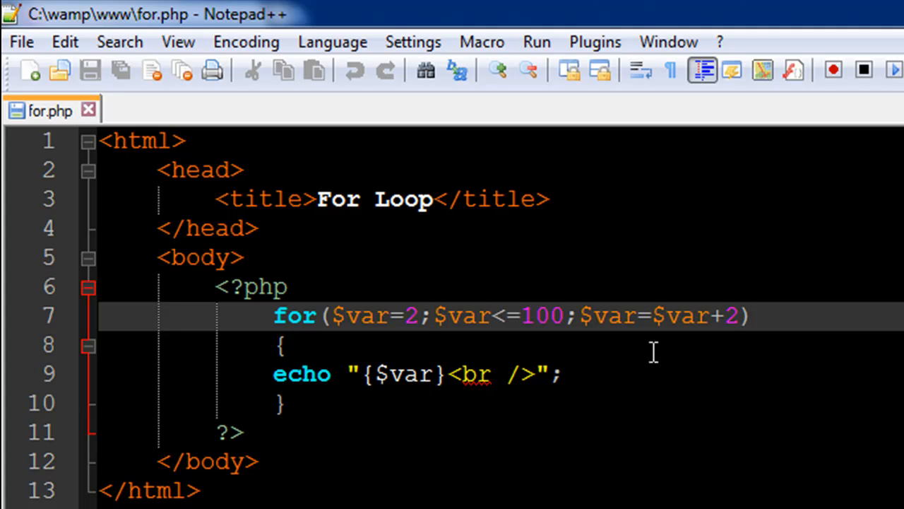
pyautogui.moveTo(606, 378)
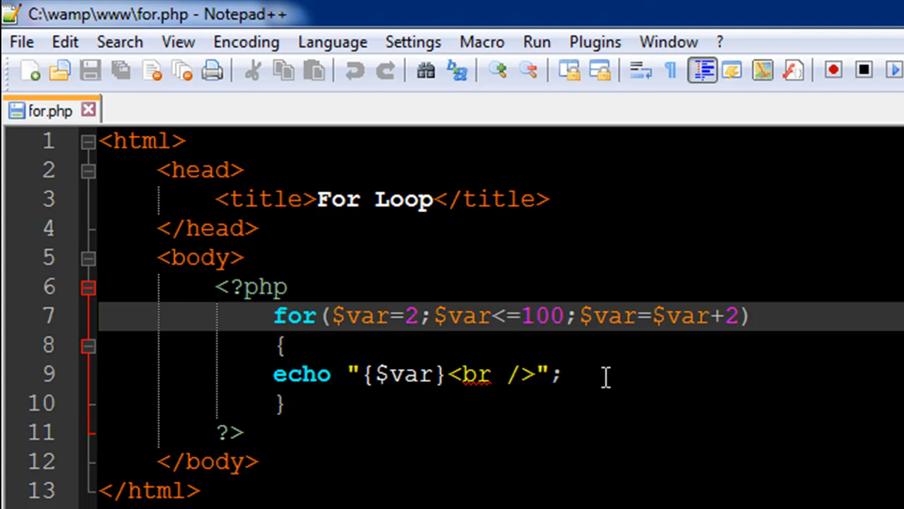
pyautogui.moveTo(325, 358)
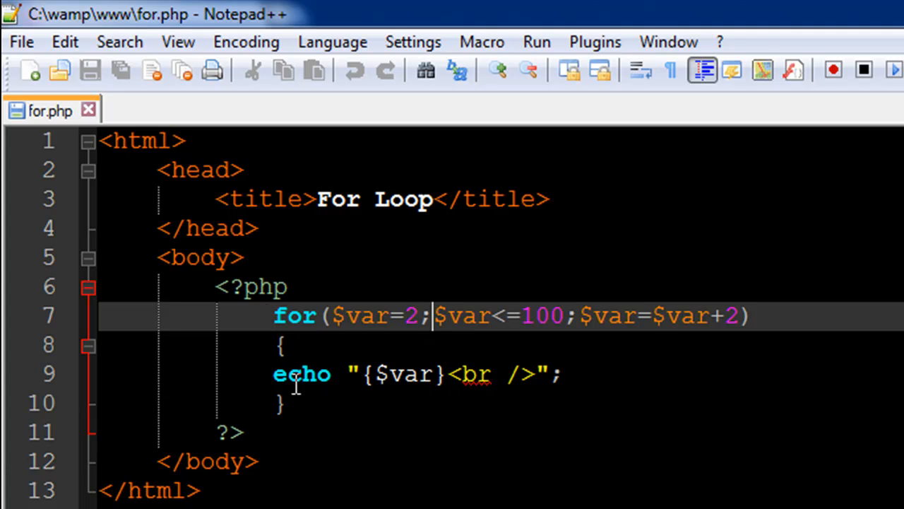
pyautogui.moveTo(388, 381)
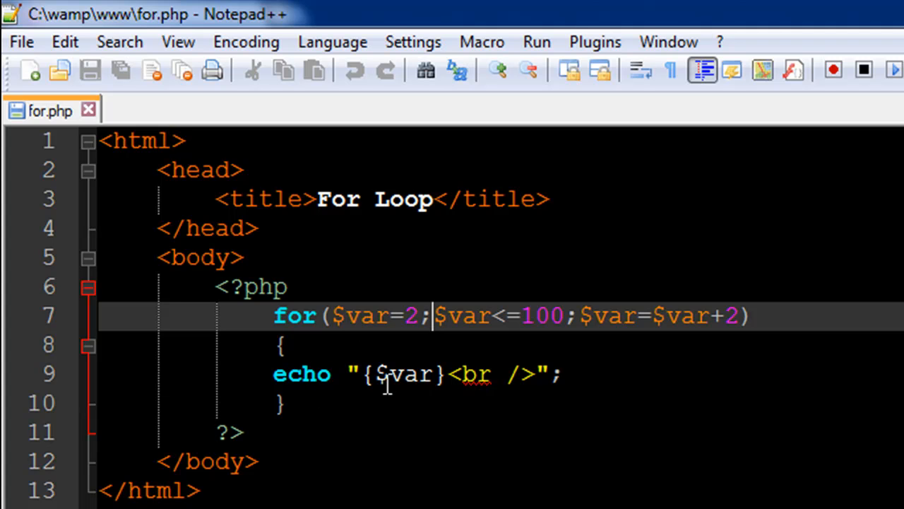
pyautogui.moveTo(322, 395)
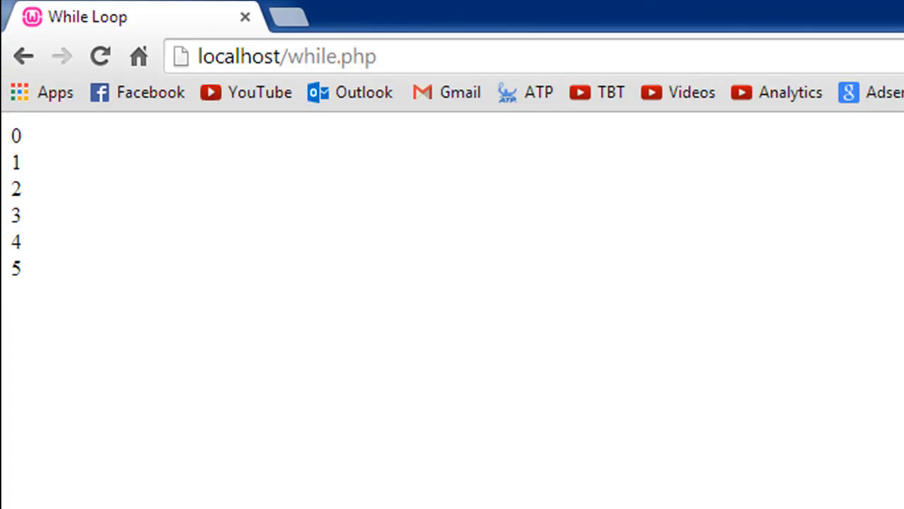
# Step: Load localhost/for.php and scroll through the listed even numbers from 2 upward
pyautogui.doubleClick(310, 57)
pyautogui.write('for')
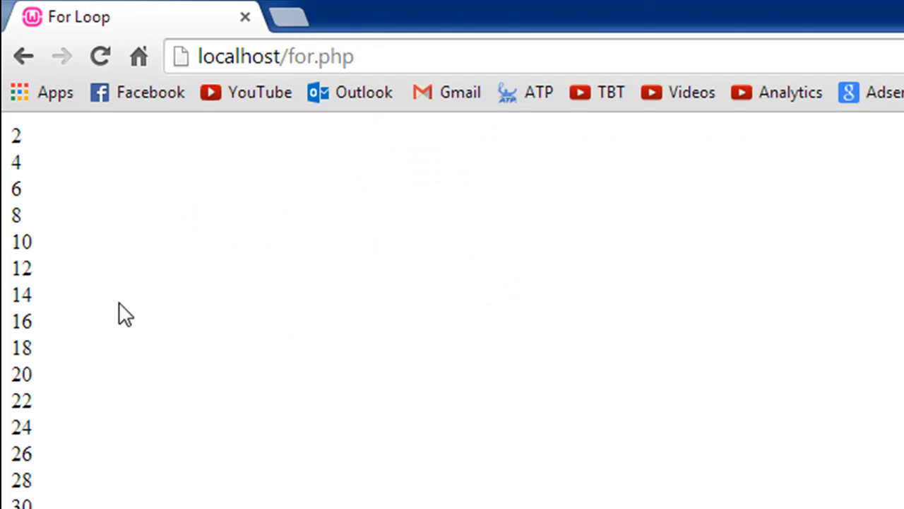
pyautogui.moveTo(35, 141)
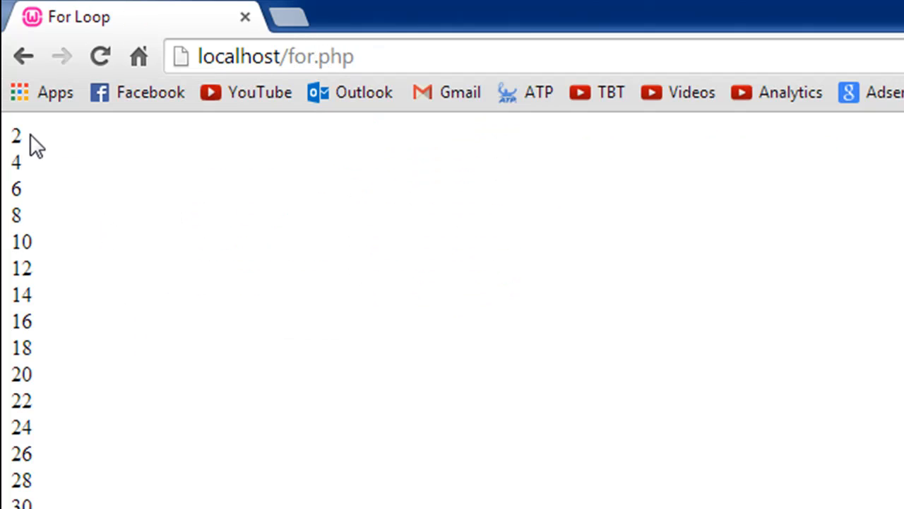
pyautogui.scroll(-3)
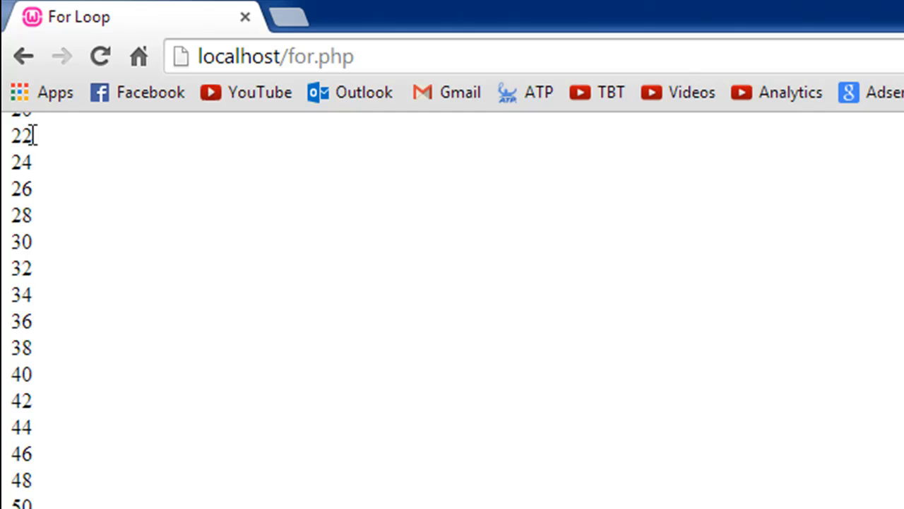
pyautogui.scroll(-3)
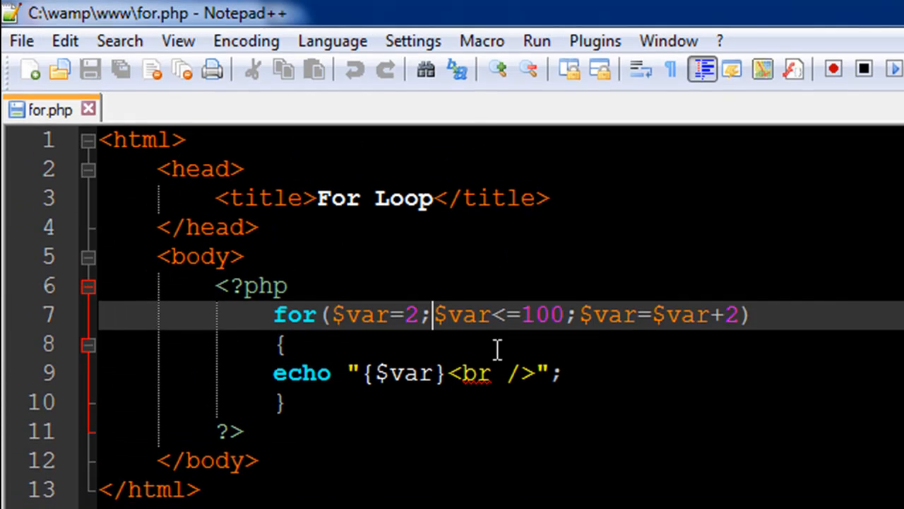
pyautogui.moveTo(477, 327)
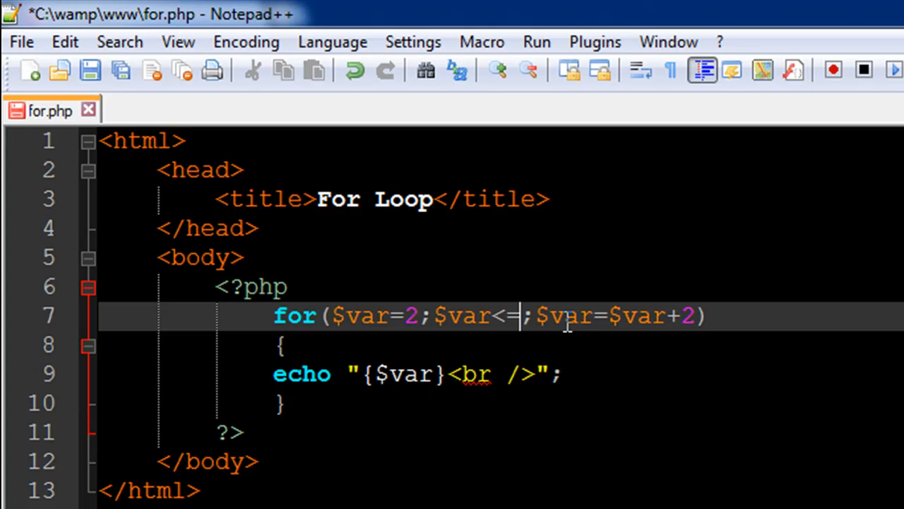
# Step: Lower the loop's upper limit from 100 to 20 so for.php lists 2 through 20
pyautogui.write('20')
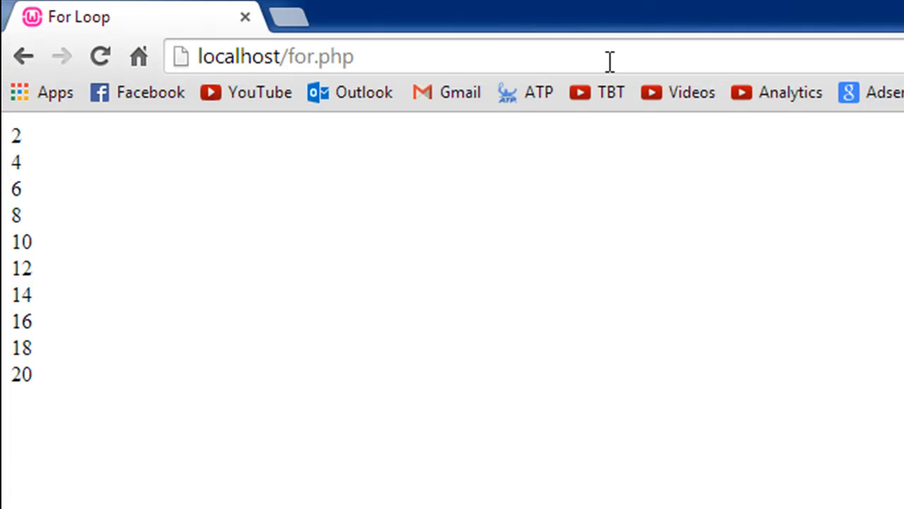
pyautogui.moveTo(39, 237)
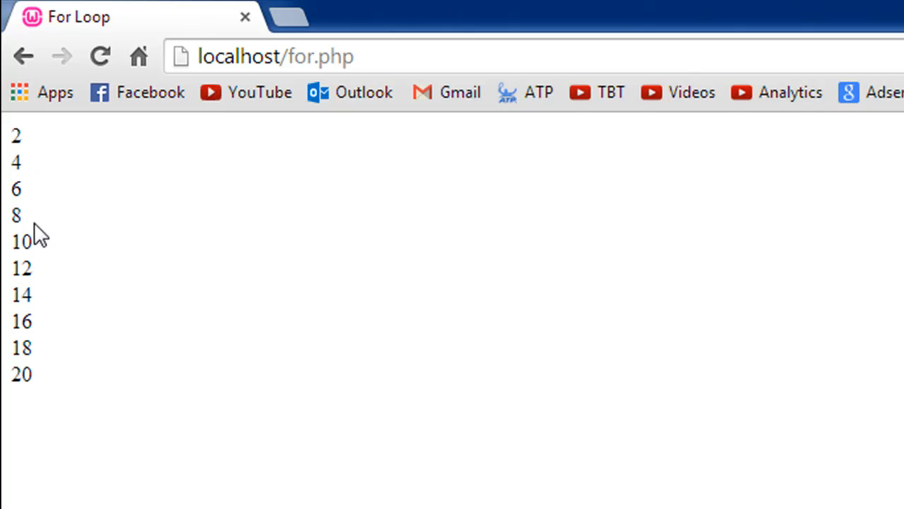
pyautogui.moveTo(37, 154)
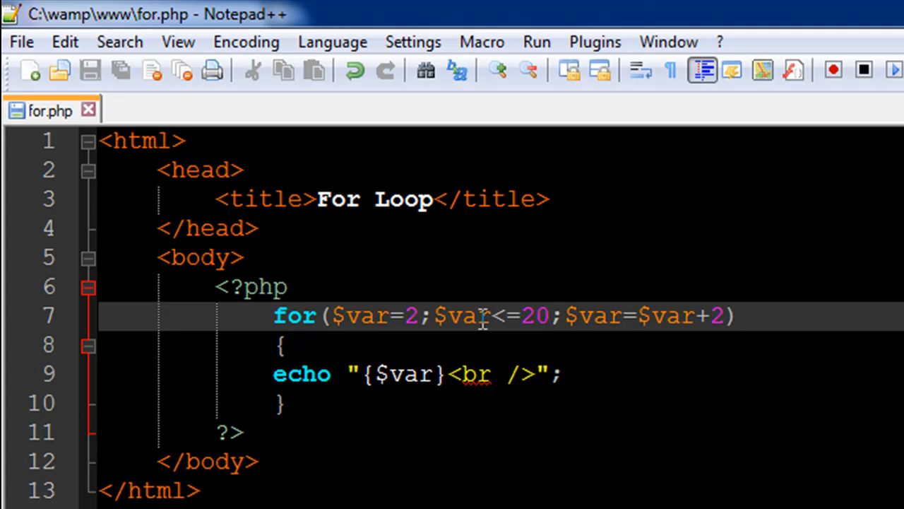
pyautogui.moveTo(615, 317)
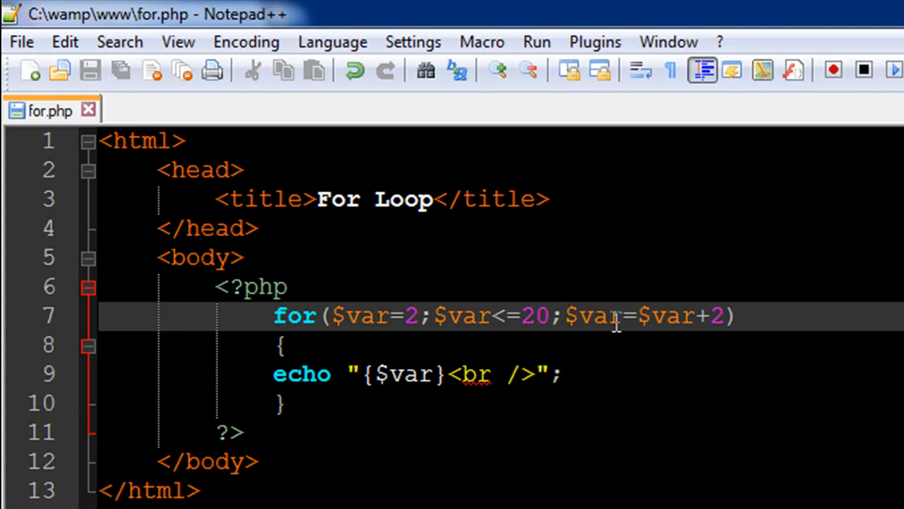
pyautogui.moveTo(596, 332)
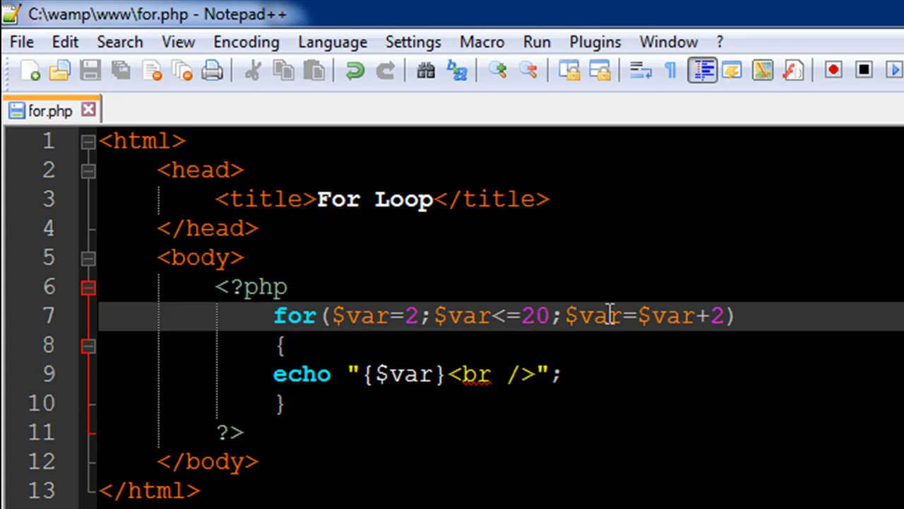
pyautogui.moveTo(546, 366)
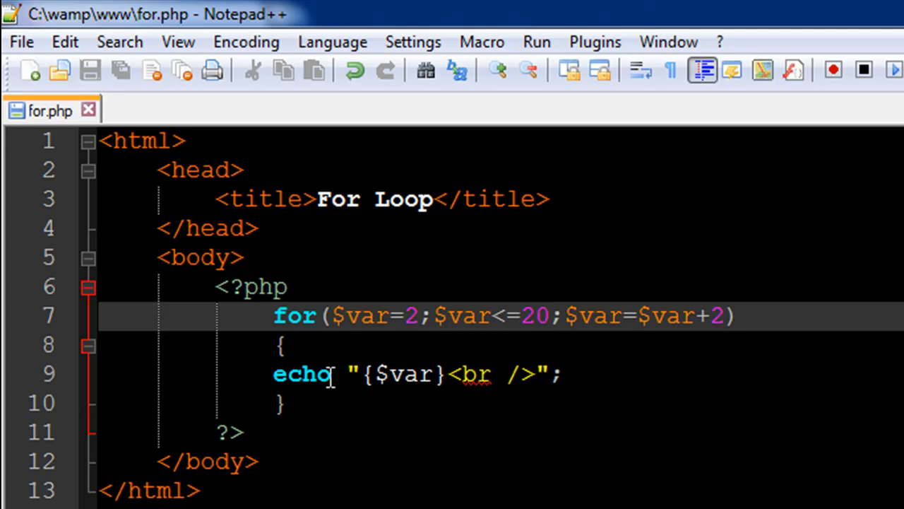
pyautogui.moveTo(664, 285)
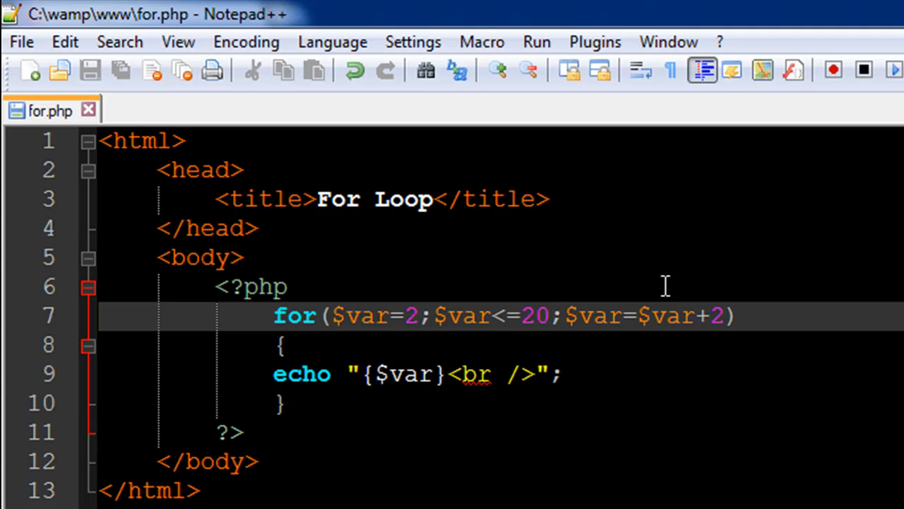
pyautogui.moveTo(424, 296)
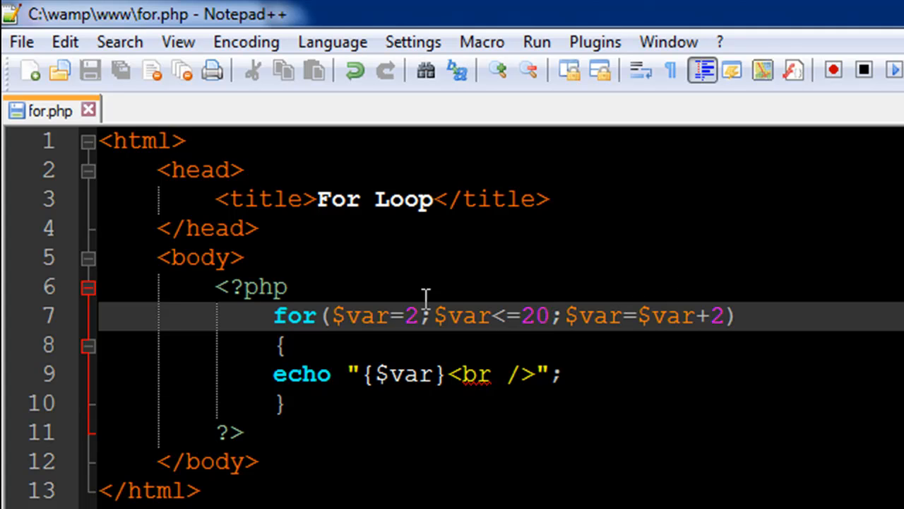